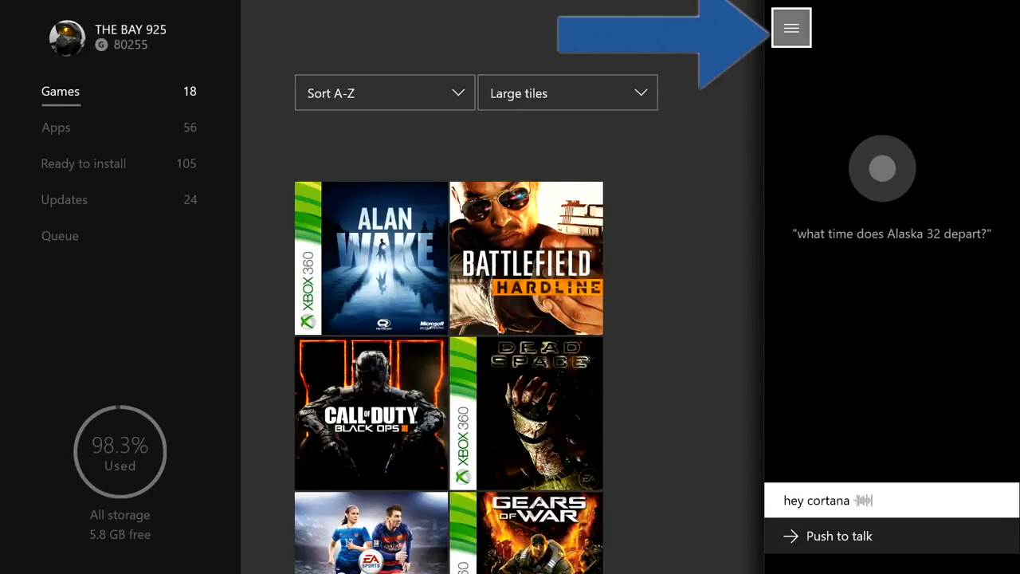
Step: Bring up the console's Settings pane from Cortana's expanded menu
{"action": "left_click", "coordinate": [790, 27]}
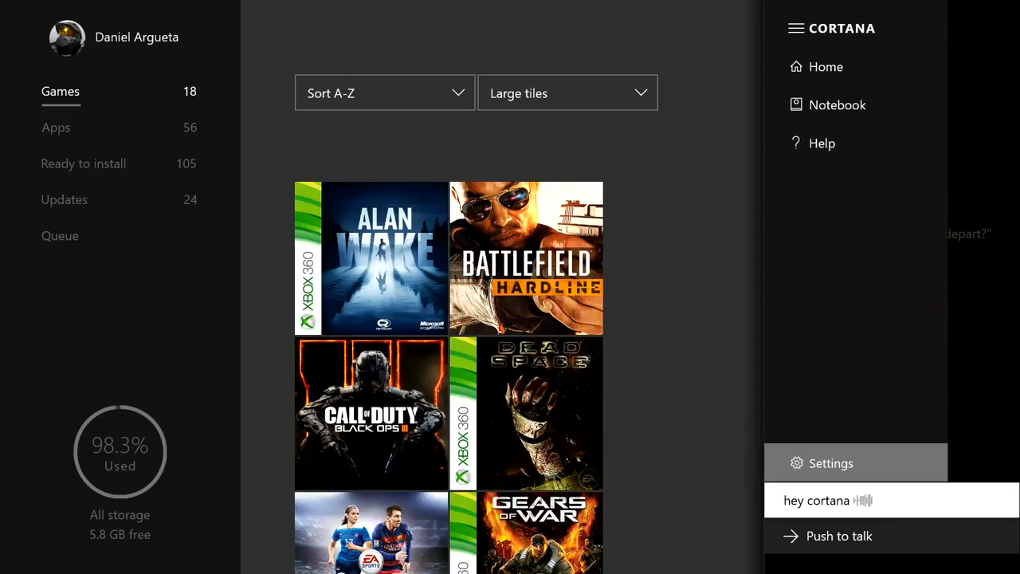
{"action": "left_click", "coordinate": [829, 462]}
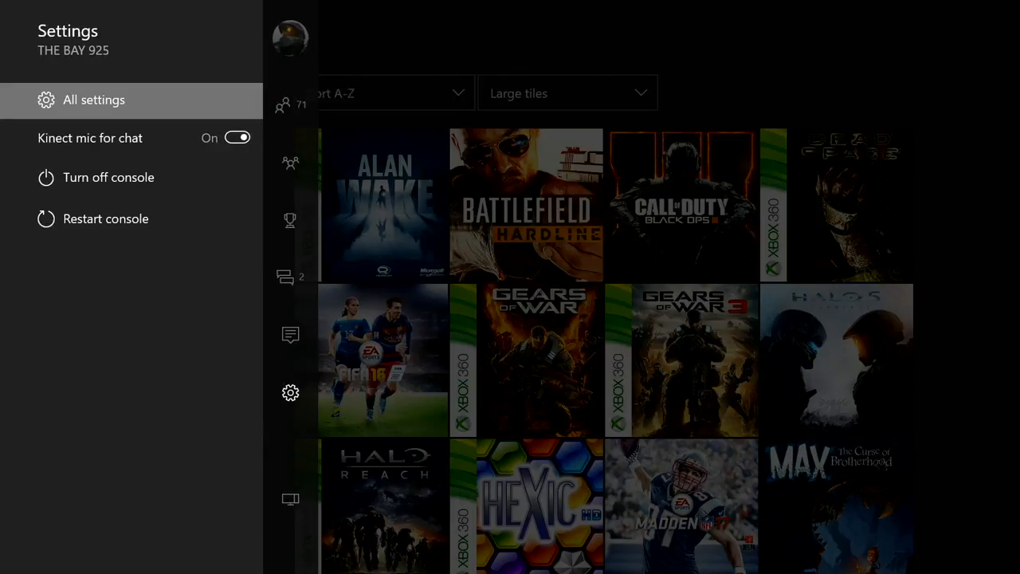
Step: Reach the Cortana settings tile through All settings and the System category
{"action": "left_click", "coordinate": [93, 99]}
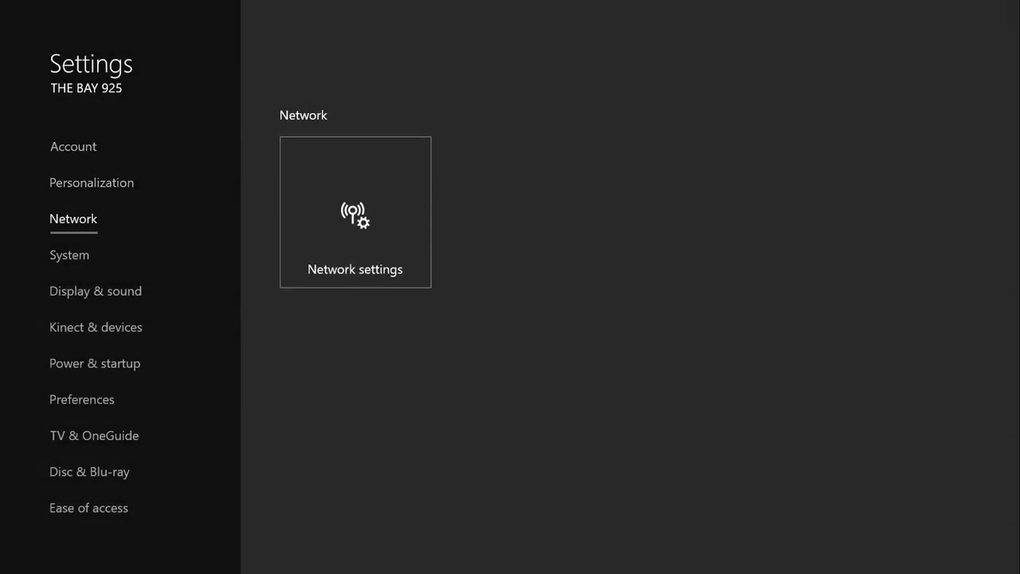
{"action": "left_click", "coordinate": [70, 255]}
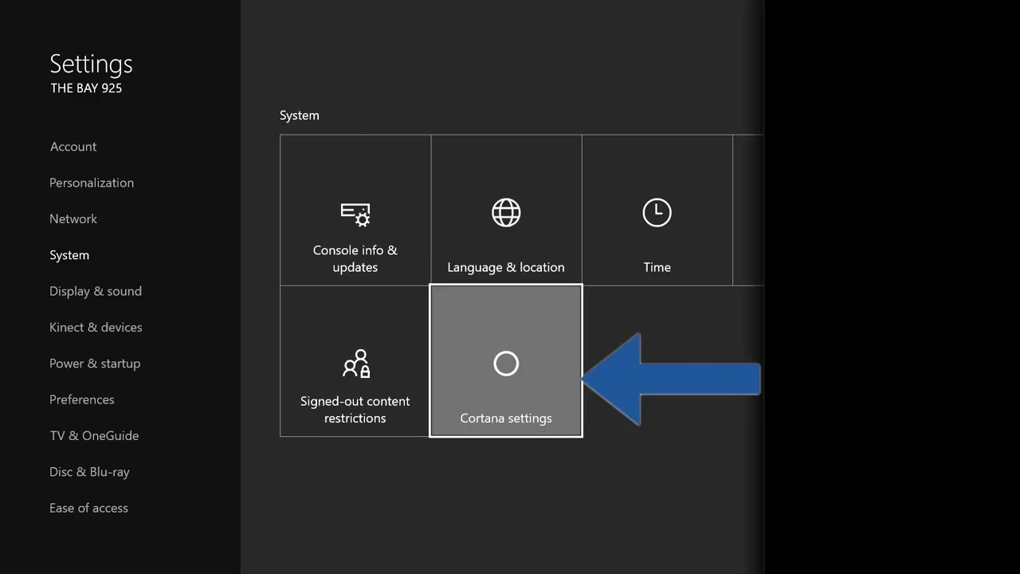
{"action": "left_click", "coordinate": [506, 362]}
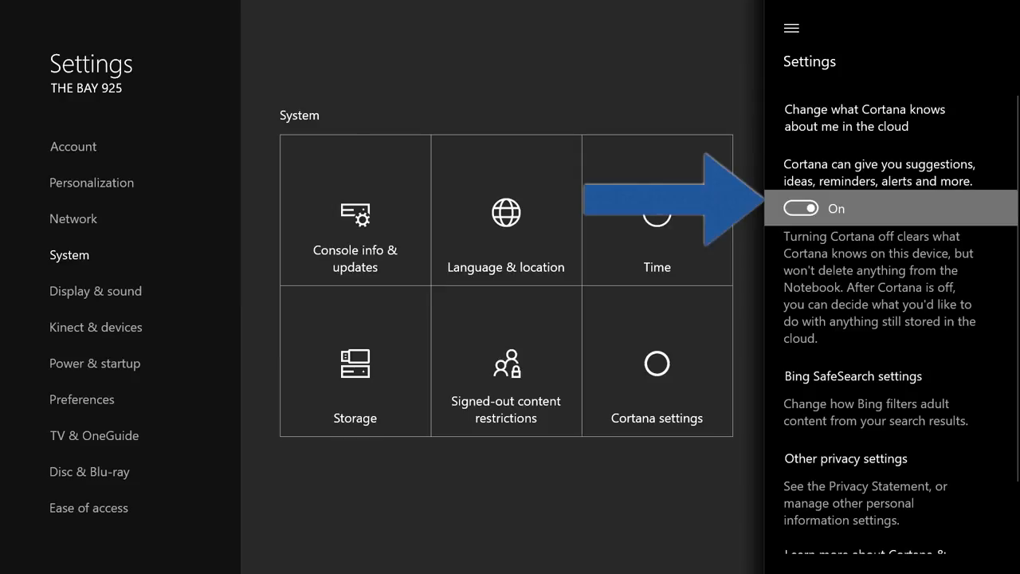
Step: Back out of the Cortana pane to the Account category of Settings
{"action": "left_click", "coordinate": [803, 207]}
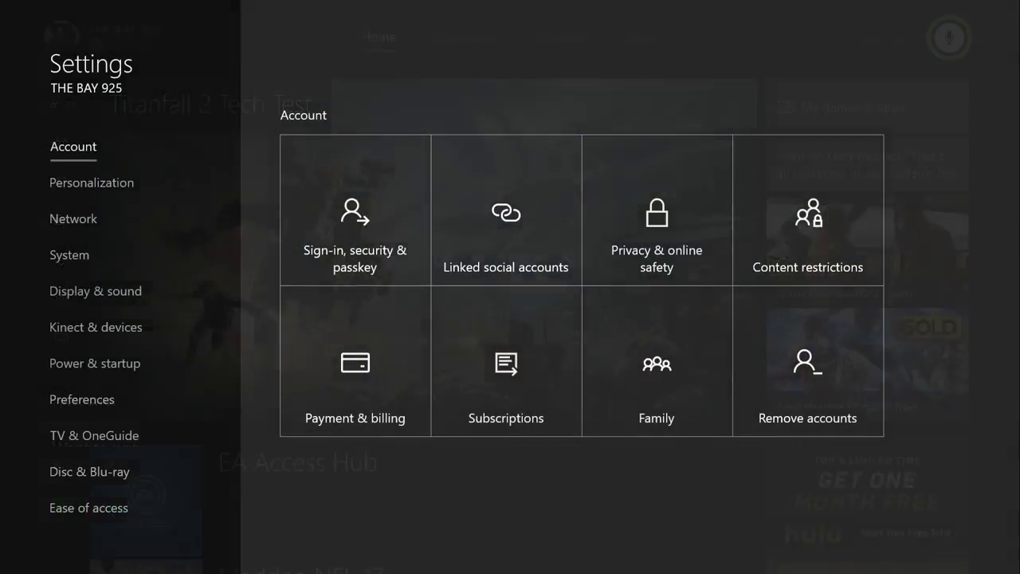
Step: Return to System and reopen Cortana's settings with Cortana still On
{"action": "left_click", "coordinate": [69, 255]}
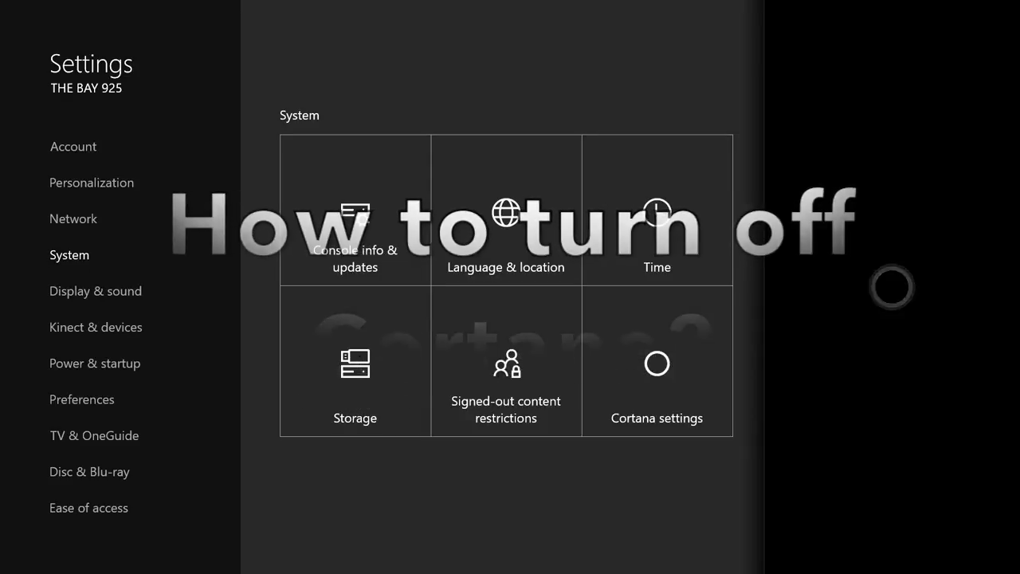
{"action": "left_click", "coordinate": [657, 370]}
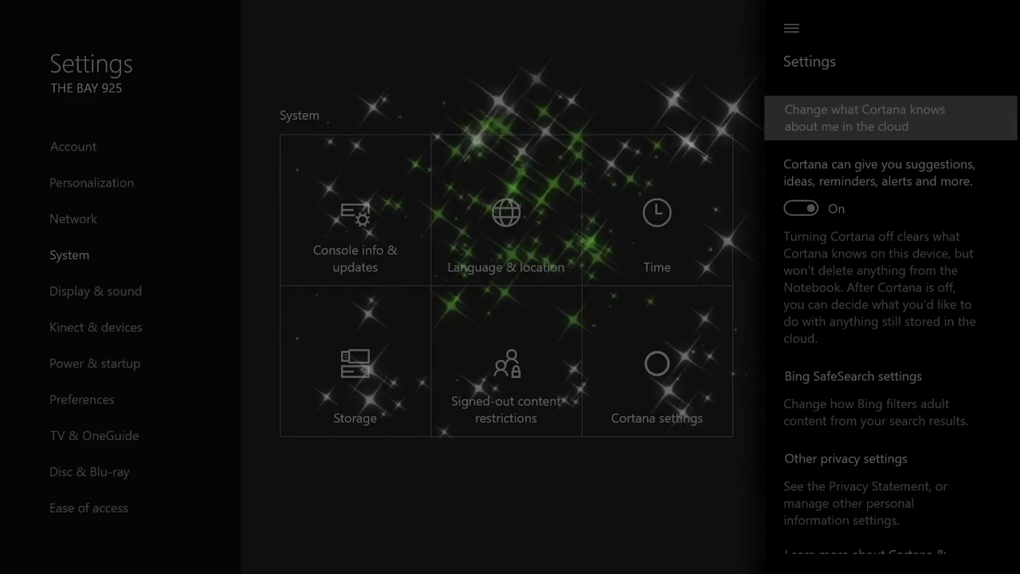